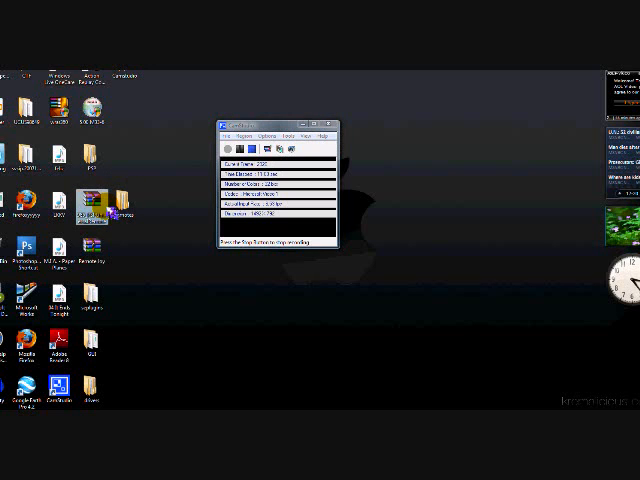
Open the downloaded game archive in WinRAR from its context menu.
{"action": "right_click", "coordinate": [96, 200]}
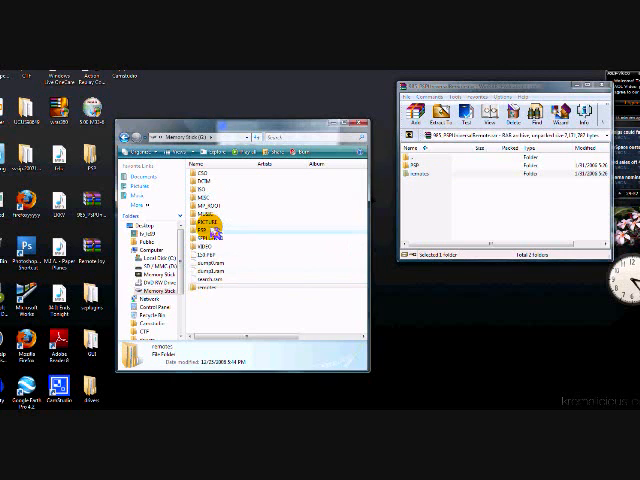
Copy the game folder from the archive into the PSP's GAME folder.
{"action": "double_click", "coordinate": [196, 232]}
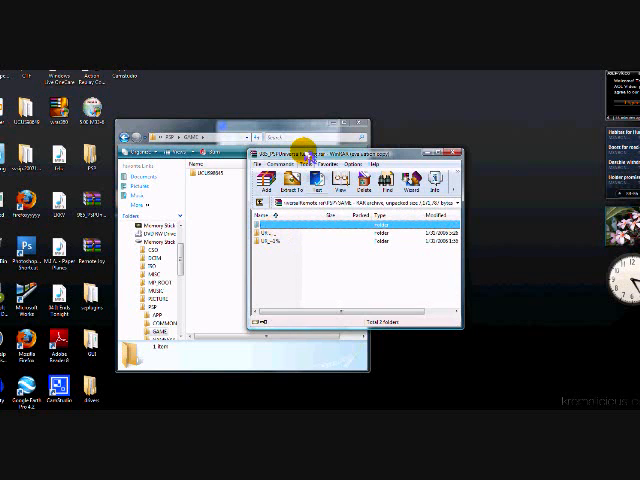
{"action": "left_click_drag", "start_coordinate": [350, 150], "coordinate": [450, 120]}
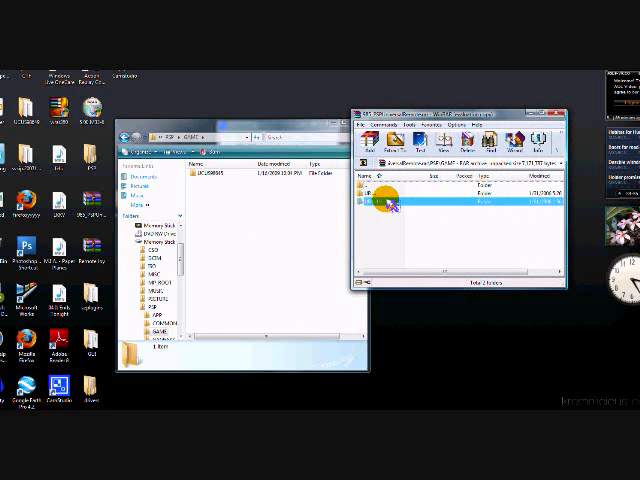